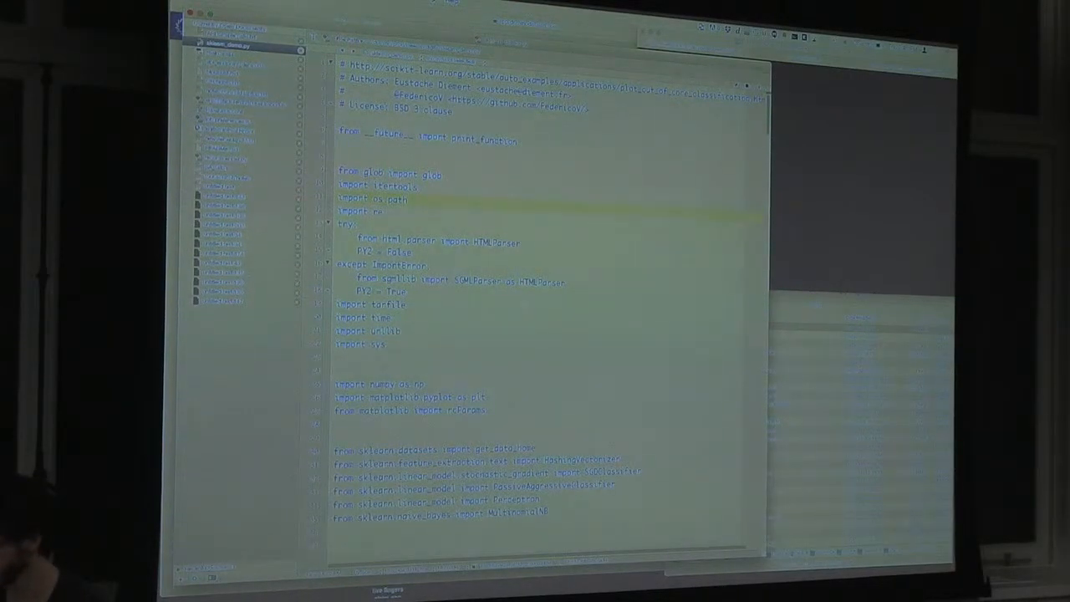
- Launch 'domino run sklearn_demo.py 500' from Terminal so the run appears in the project
{"action": "scroll", "scroll_direction": "down", "scroll_amount": 3}
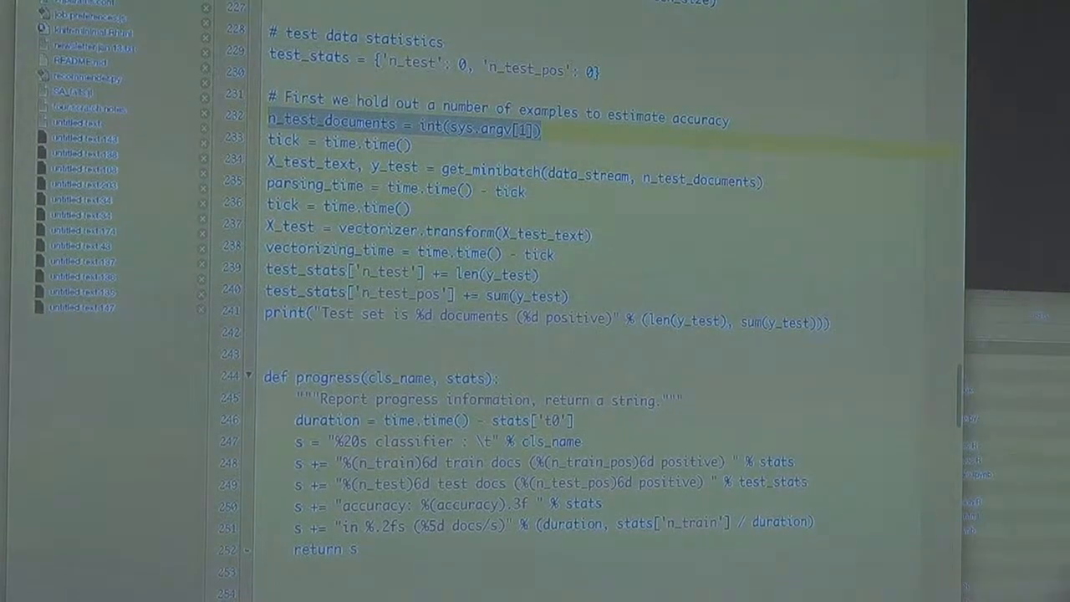
{"action": "scroll", "scroll_direction": "down", "scroll_amount": 3}
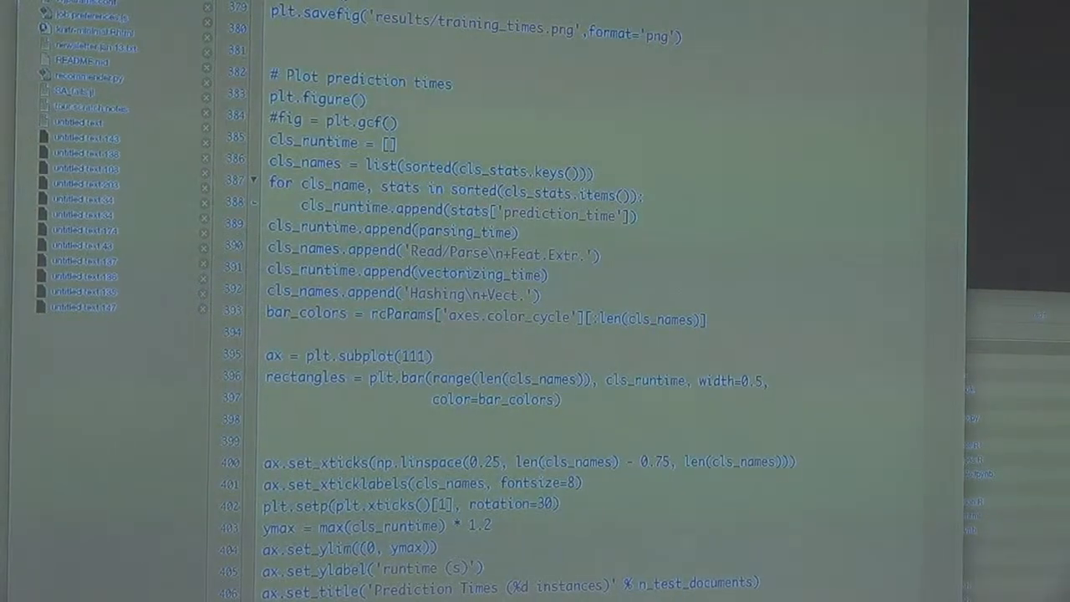
{"action": "scroll", "scroll_direction": "up", "scroll_amount": 3}
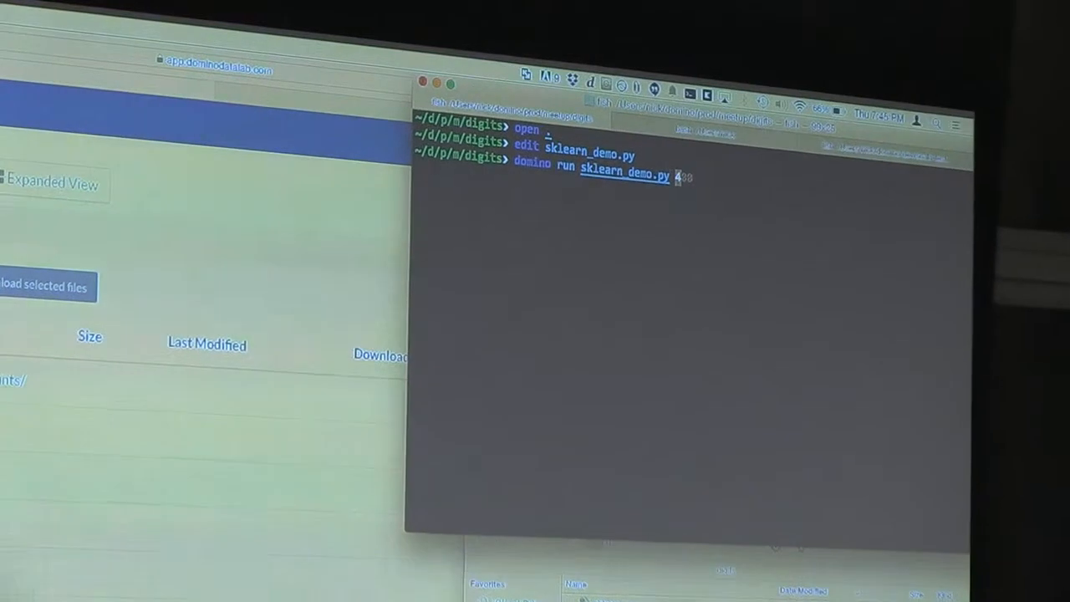
{"action": "type", "text": "500"}
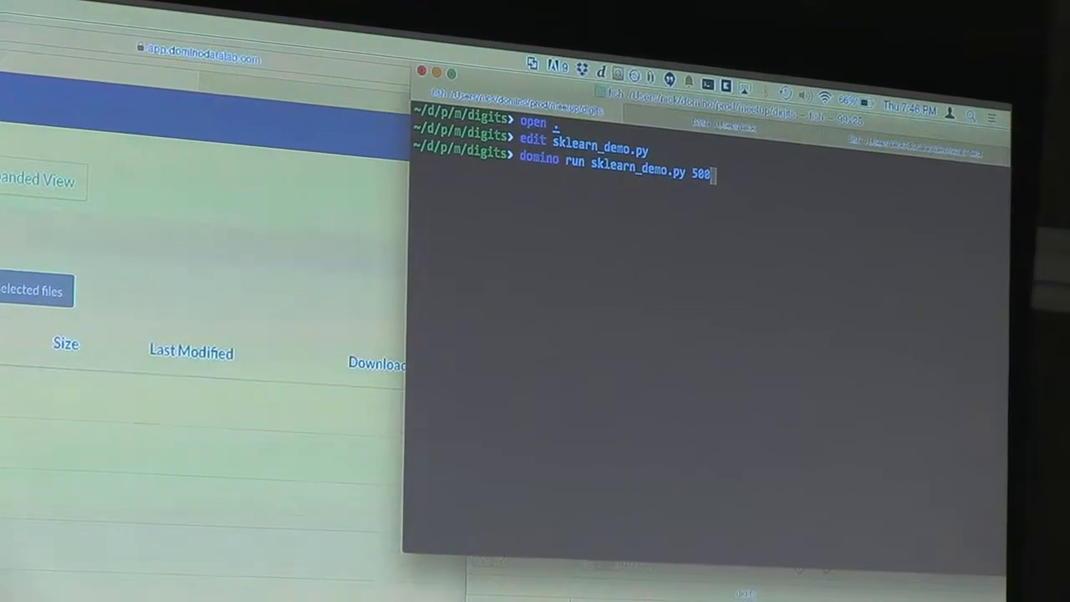
{"action": "key", "text": "Return"}
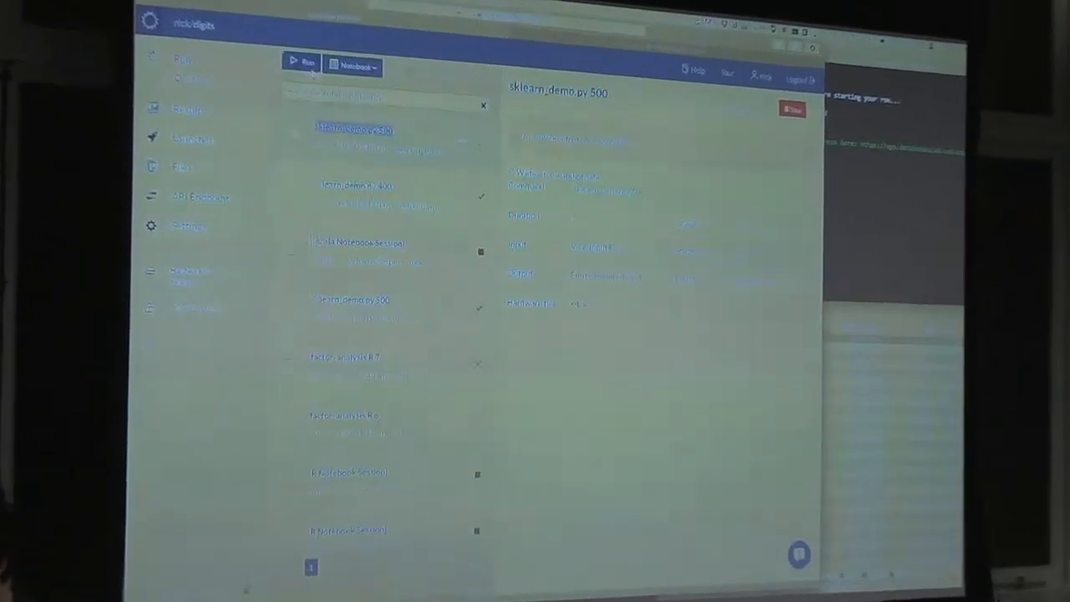
- Start a second run 'sklearn_demo.py 600' from the web dashboard's Start Run dialog
{"action": "left_click", "coordinate": [301, 61]}
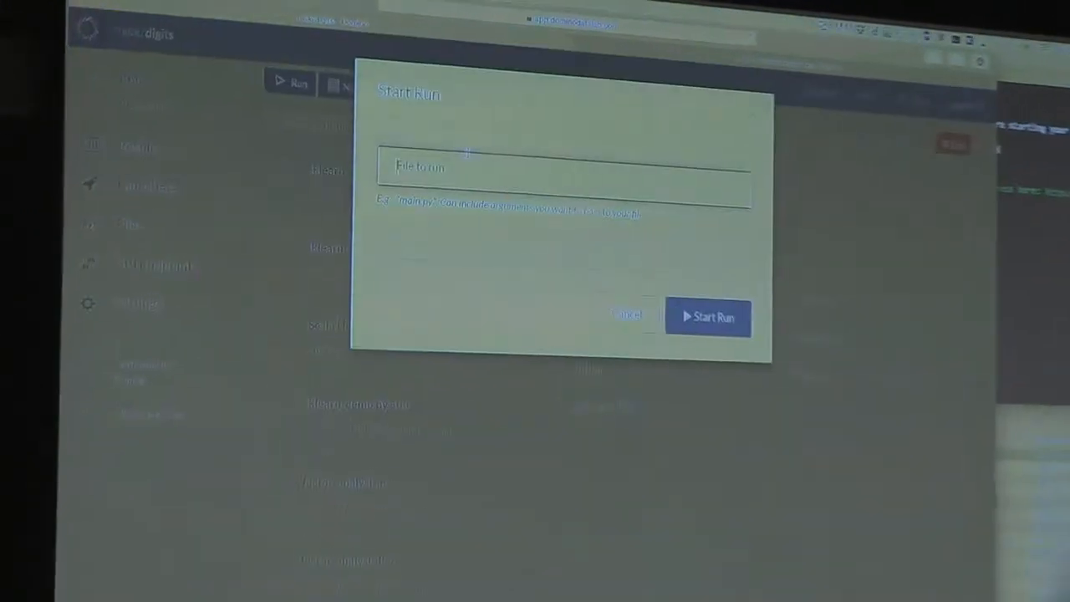
{"action": "type", "text": "sklearn_demo.py 600"}
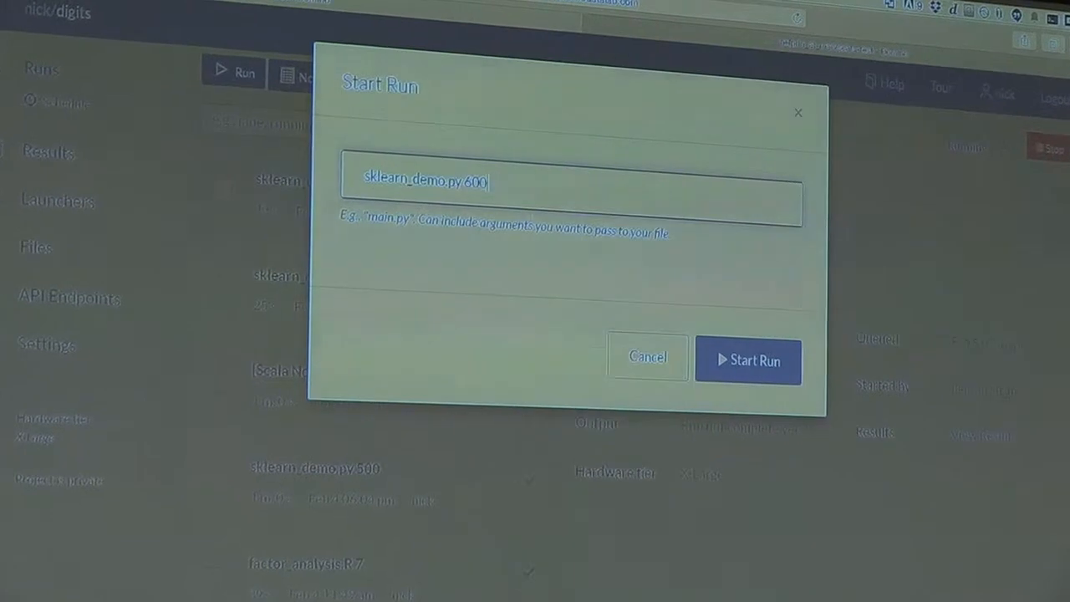
{"action": "left_click", "coordinate": [748, 360]}
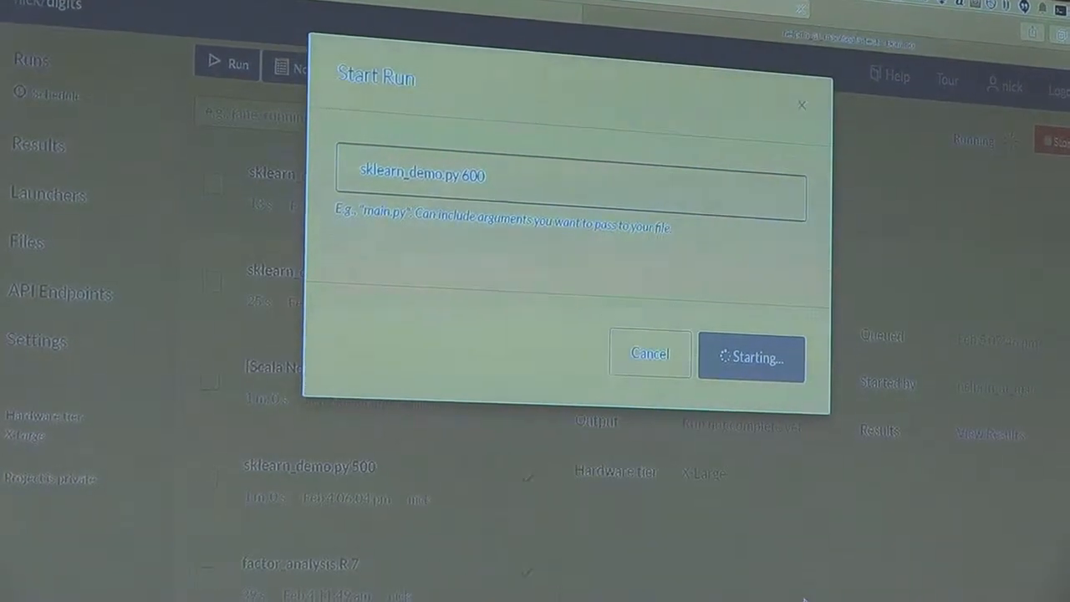
{"action": "left_click", "coordinate": [751, 358]}
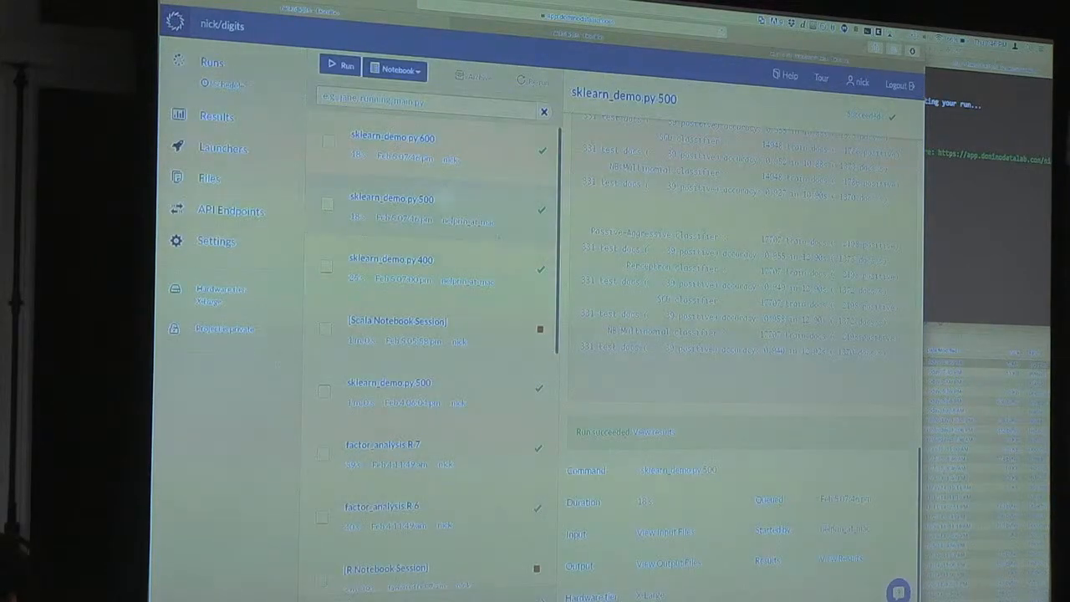
- Review the 500 run's accuracy charts in Results, then return to the runs list for the 600 run
{"action": "left_click", "coordinate": [392, 137]}
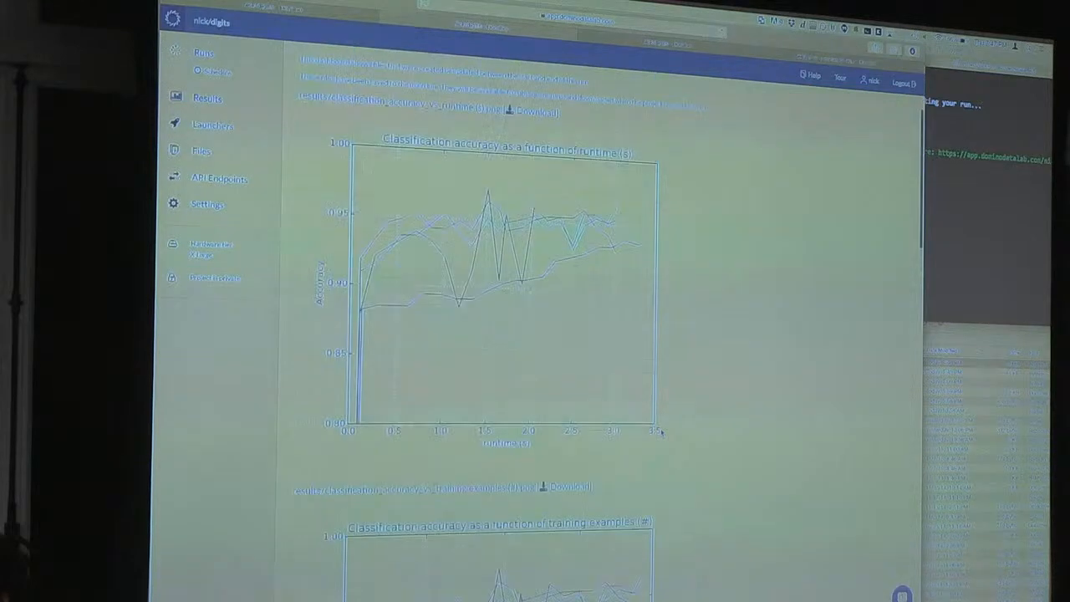
{"action": "left_click", "coordinate": [203, 52]}
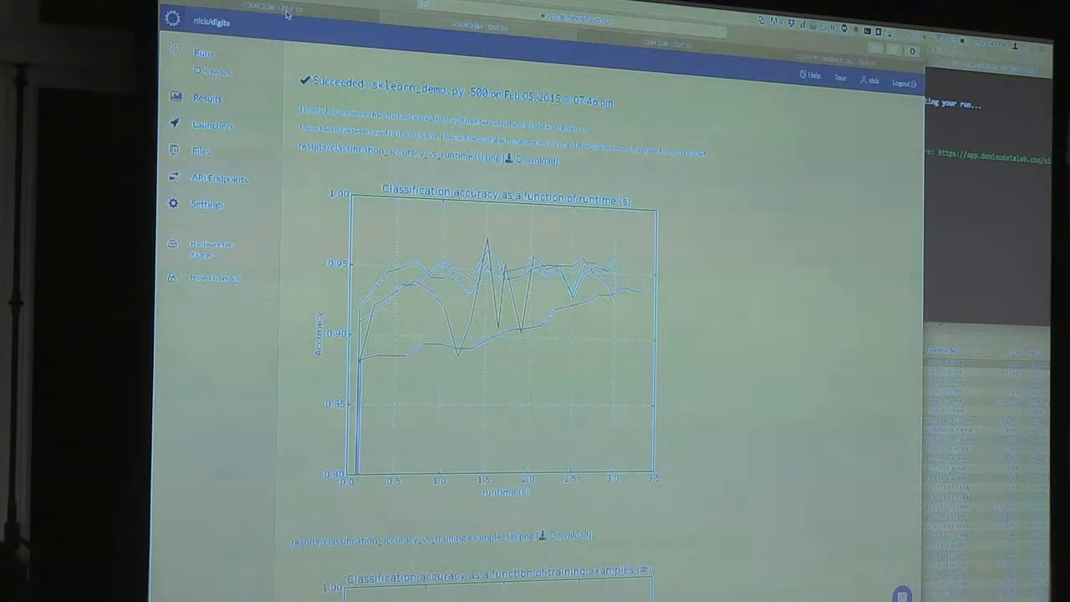
{"action": "left_click", "coordinate": [204, 64]}
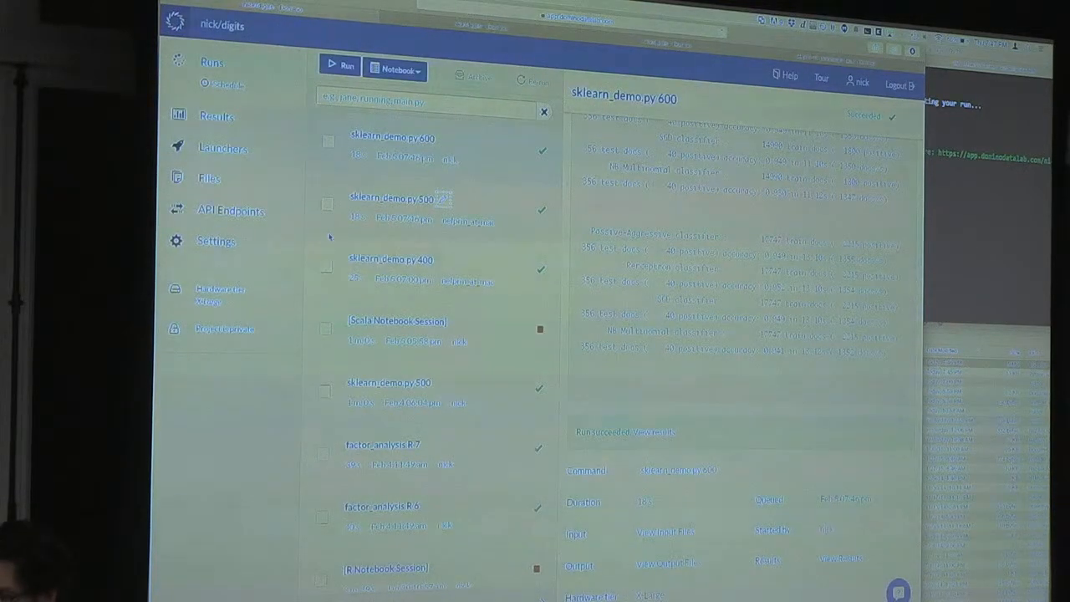
- View the 600 run's details, then bring the sklearn demo script's source into the code editor
{"action": "left_click", "coordinate": [394, 71]}
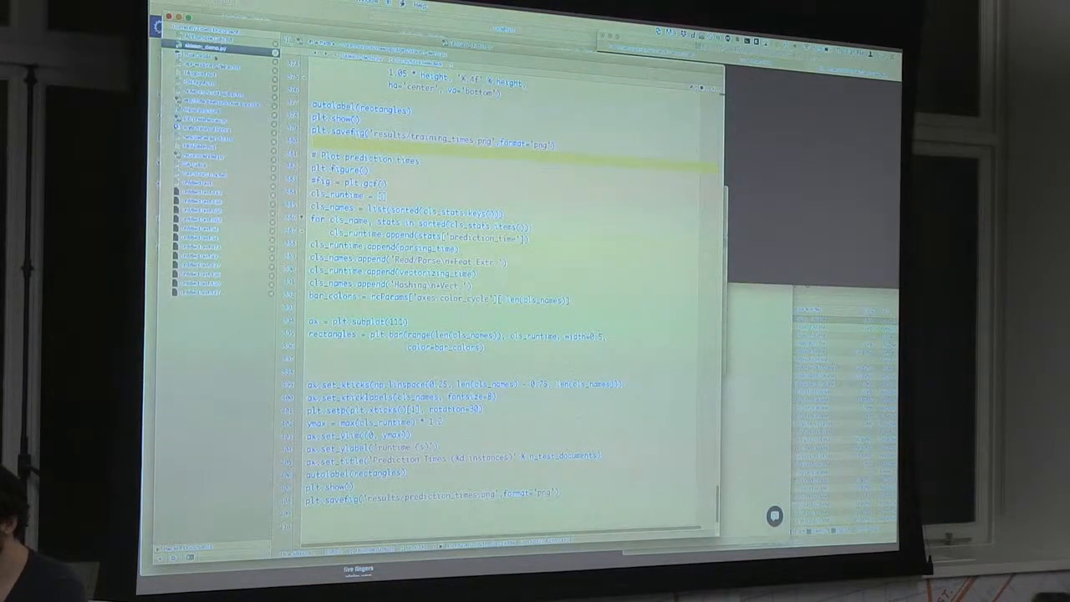
- Switch to Terminal to start a Domino run for the other project, uploading one modified file
{"action": "left_click", "coordinate": [201, 53]}
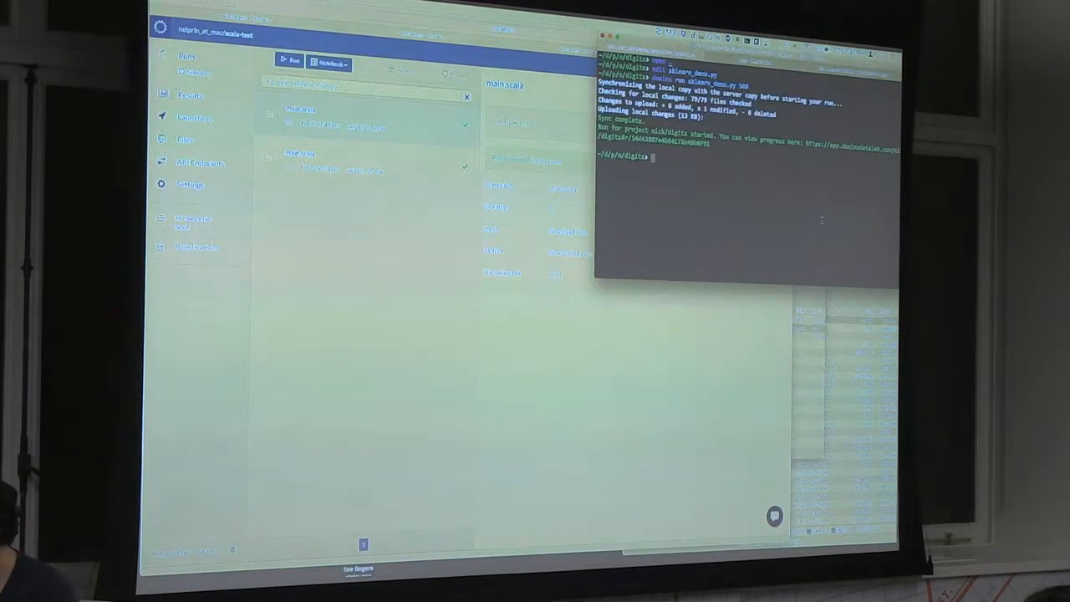
- Log the Domino client in to the production server with 'domino login prod'
{"action": "type", "text": "domino login prod"}
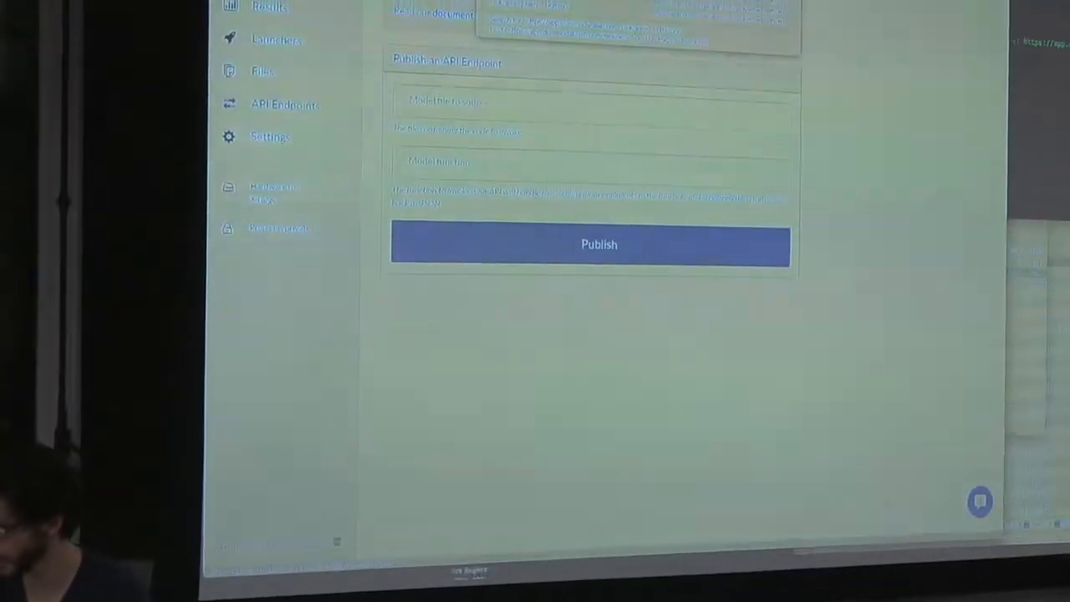
- Fill in the file and function fields on the winequality project's API Endpoints page
{"action": "left_click", "coordinate": [599, 244]}
{"action": "type", "text": "predict"}
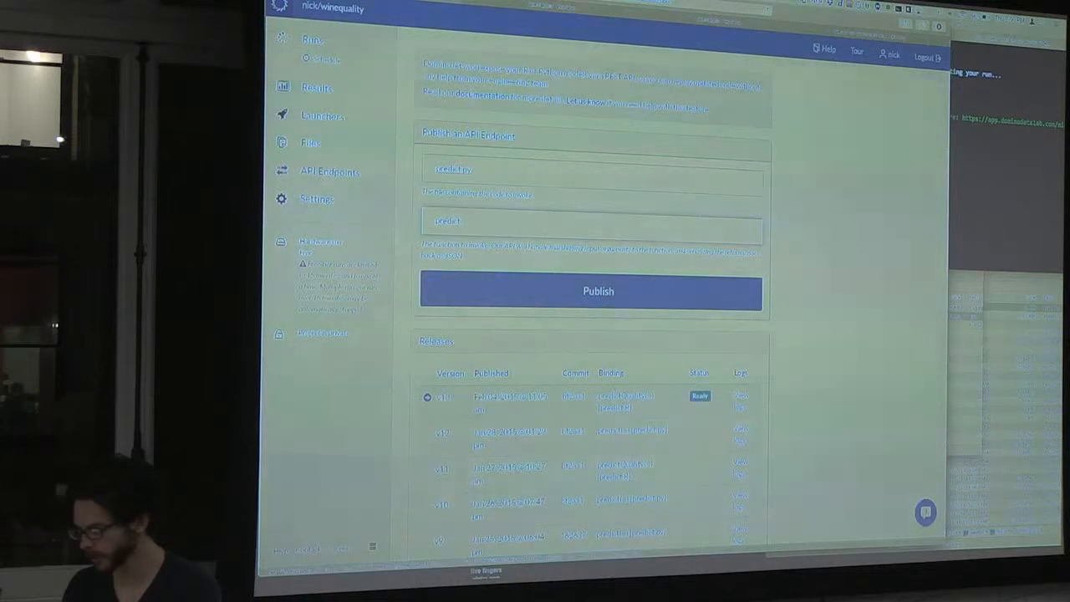
{"action": "left_click", "coordinate": [590, 291]}
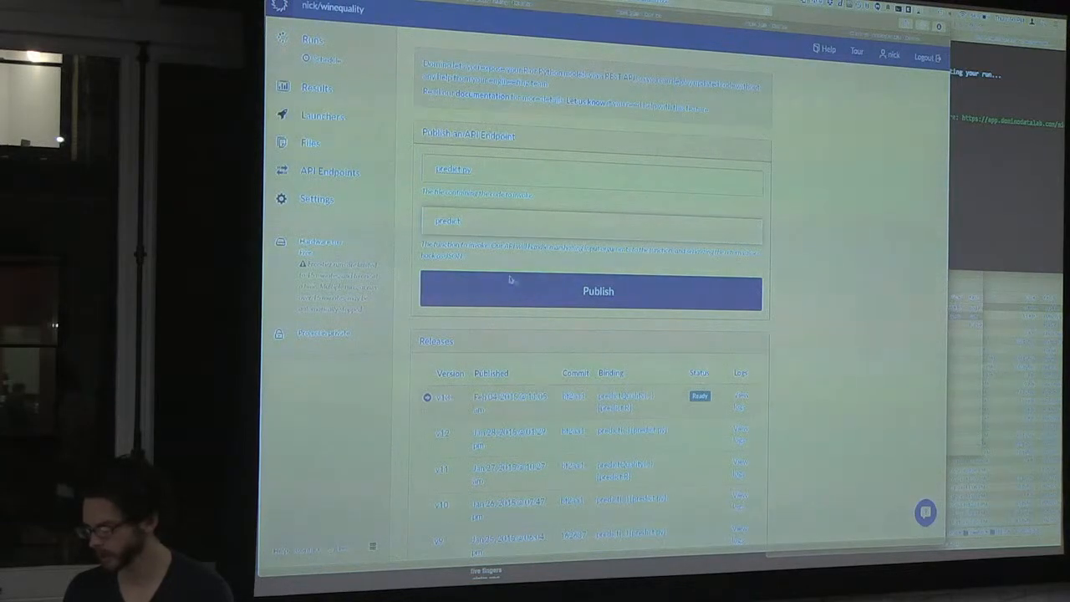
- Publish the winequality model endpoint and query it with a curl POST, getting a prediction response
{"action": "left_click", "coordinate": [599, 291]}
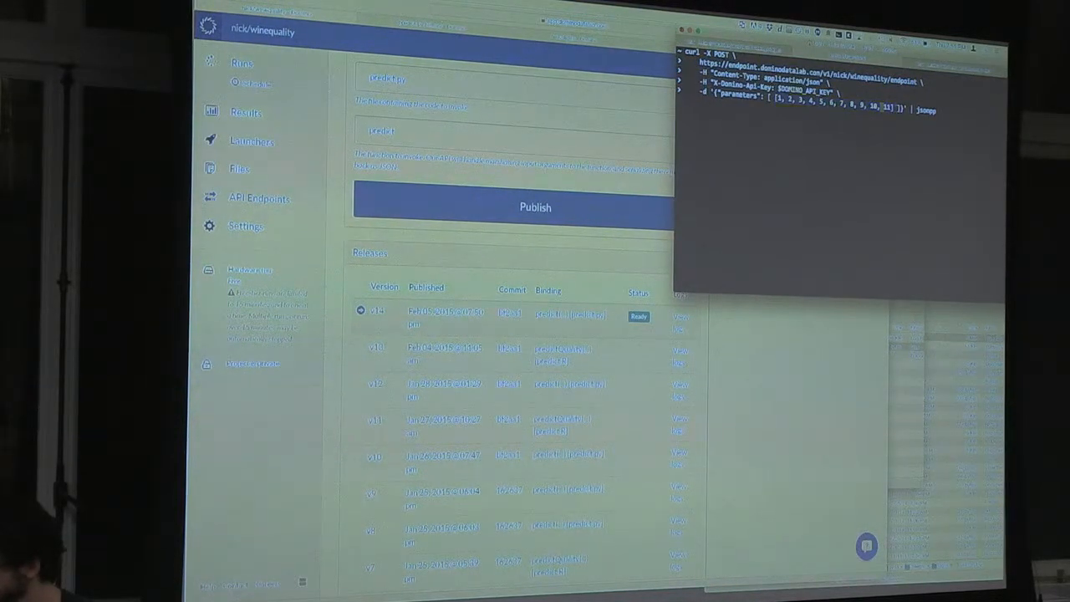
{"action": "key", "text": "Return"}
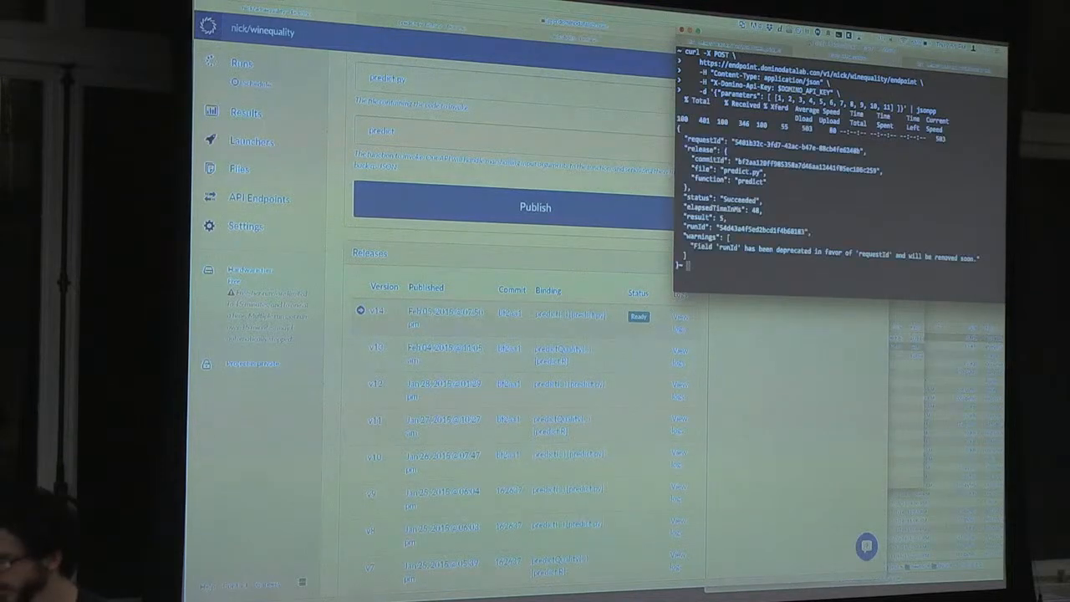